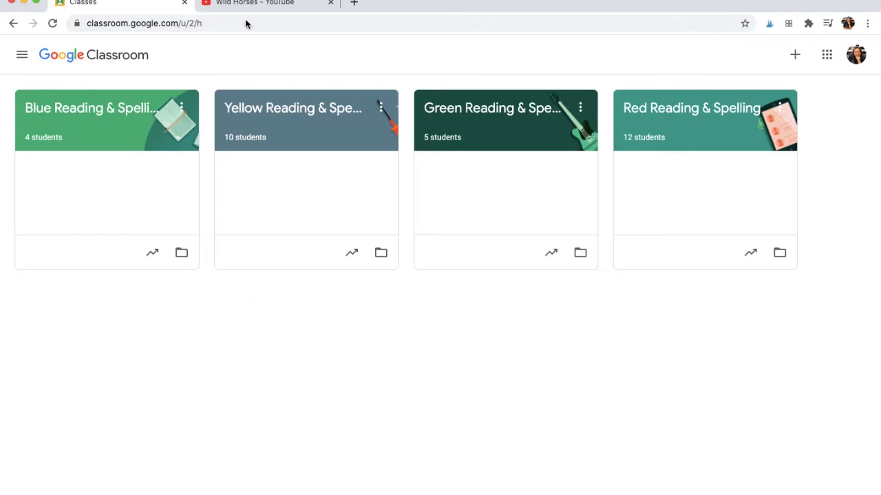
# Step: Switch to the Wild Horses YouTube tab to copy its video URL
pyautogui.click(254, 3)
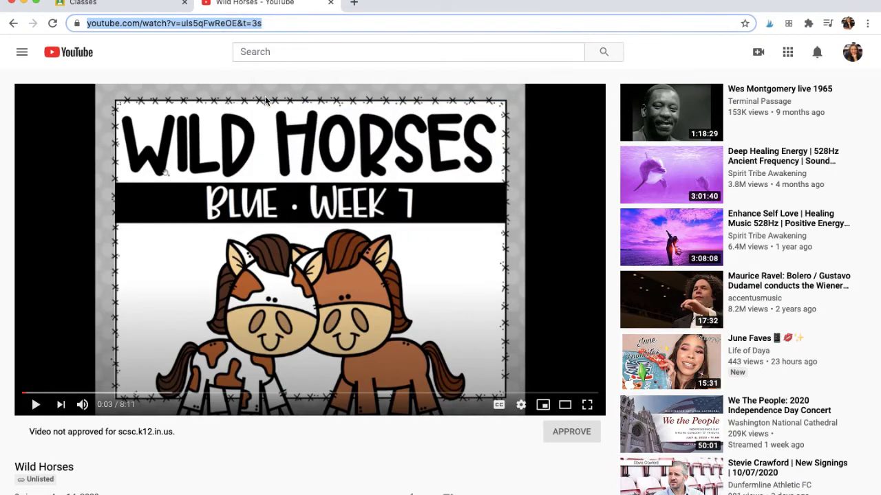
# Step: Open Blue Reading & Spelling's Classwork page and start a new post with Create
pyautogui.click(83, 4)
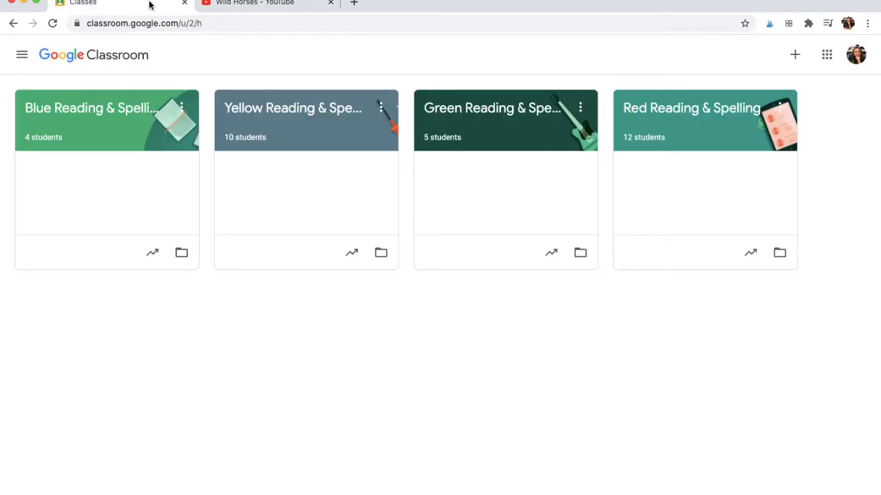
pyautogui.moveTo(135, 85)
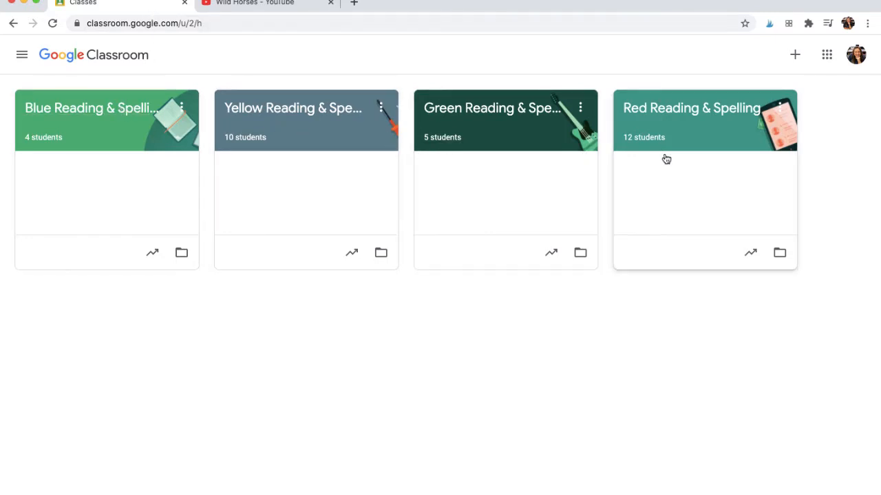
pyautogui.moveTo(115, 113)
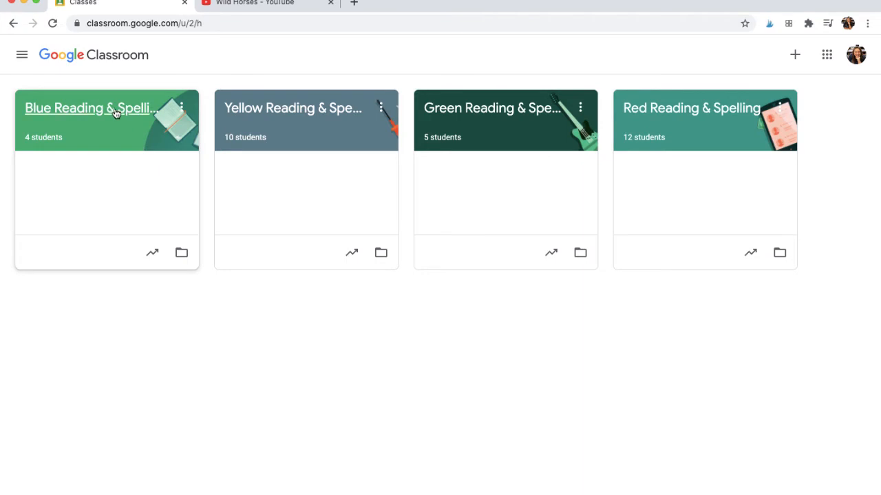
pyautogui.click(90, 108)
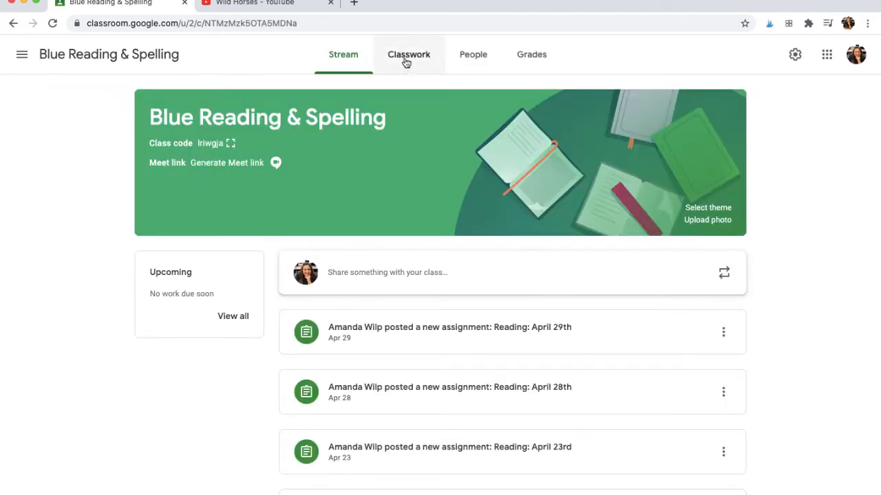
pyautogui.click(409, 54)
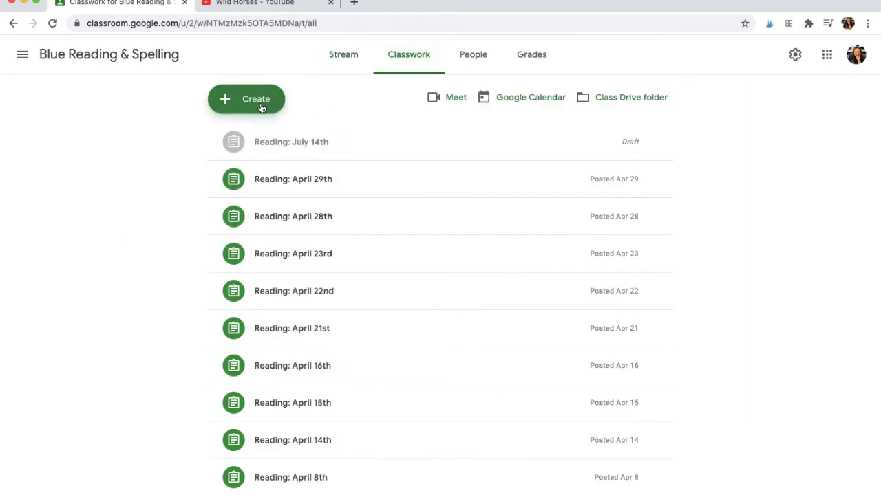
pyautogui.click(246, 99)
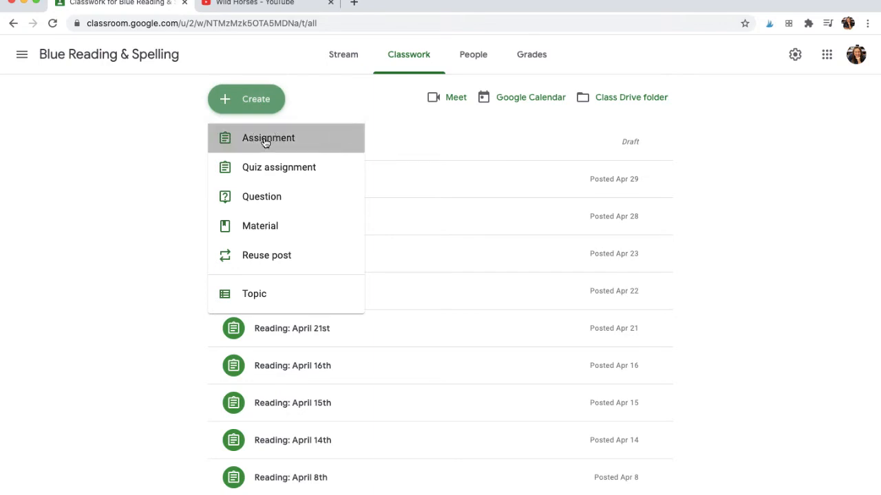
# Step: Create an assignment titled 'Reading: July 14th'
pyautogui.click(268, 138)
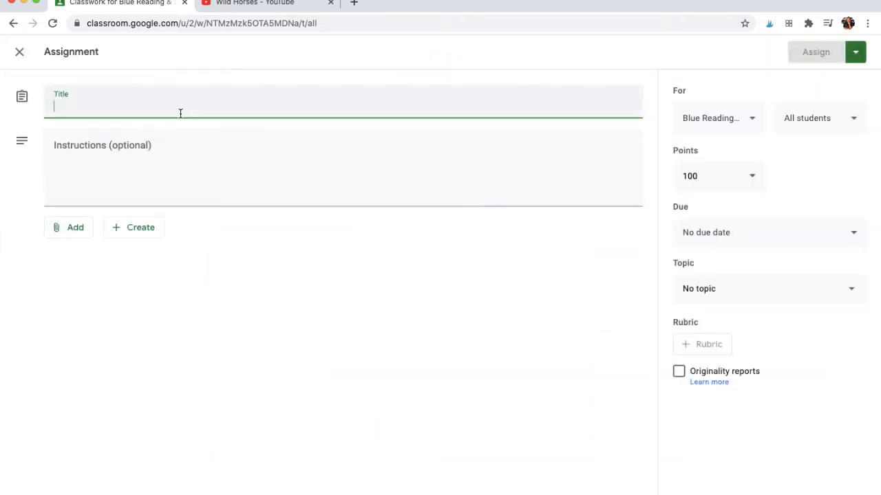
pyautogui.write('Reading:')
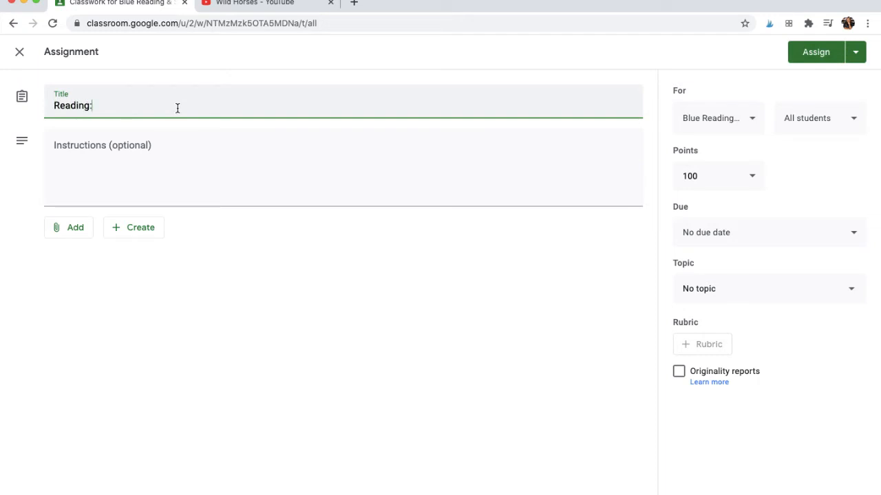
pyautogui.write('July 14t')
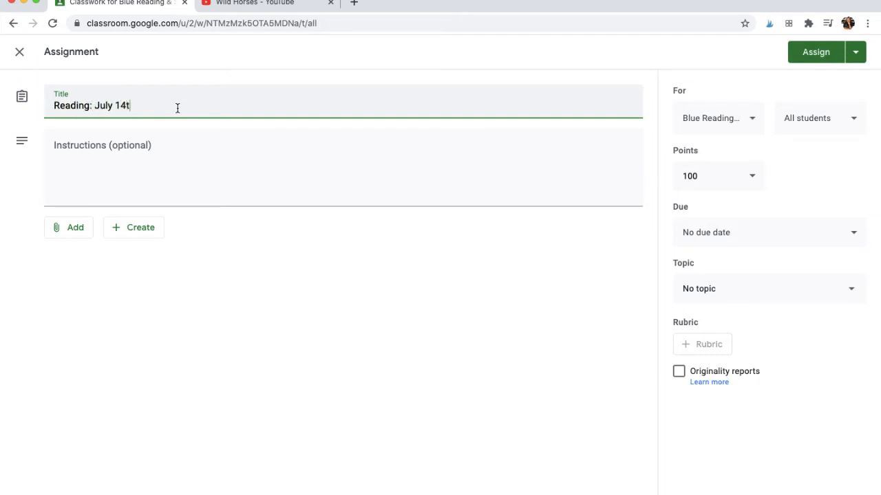
pyautogui.write('h')
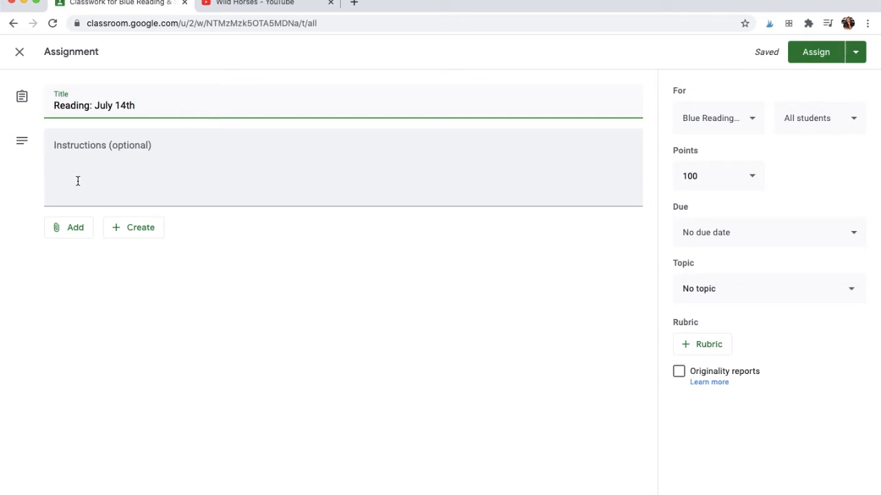
pyautogui.moveTo(68, 227)
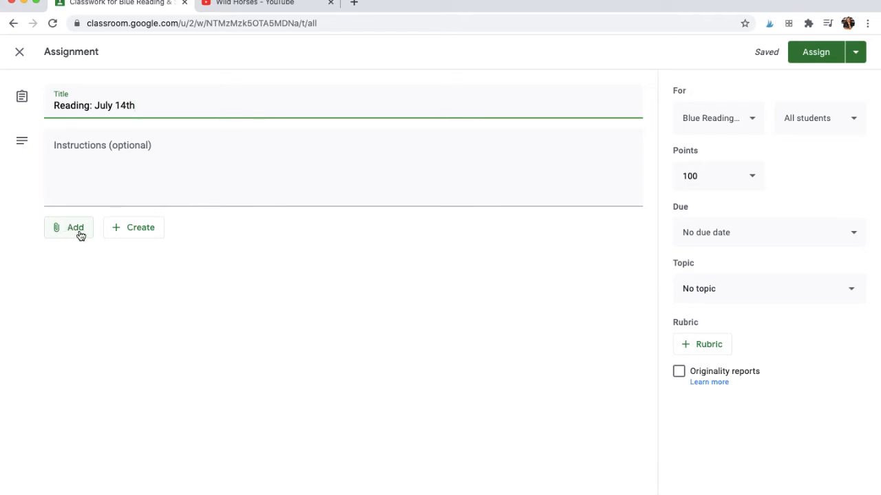
# Step: Attach the Wild Horses YouTube video by searching its pasted URL
pyautogui.click(68, 227)
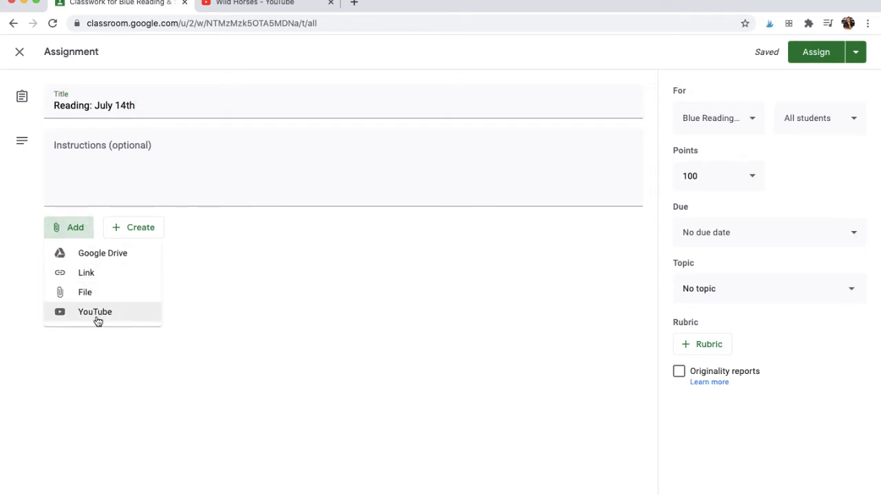
pyautogui.click(94, 311)
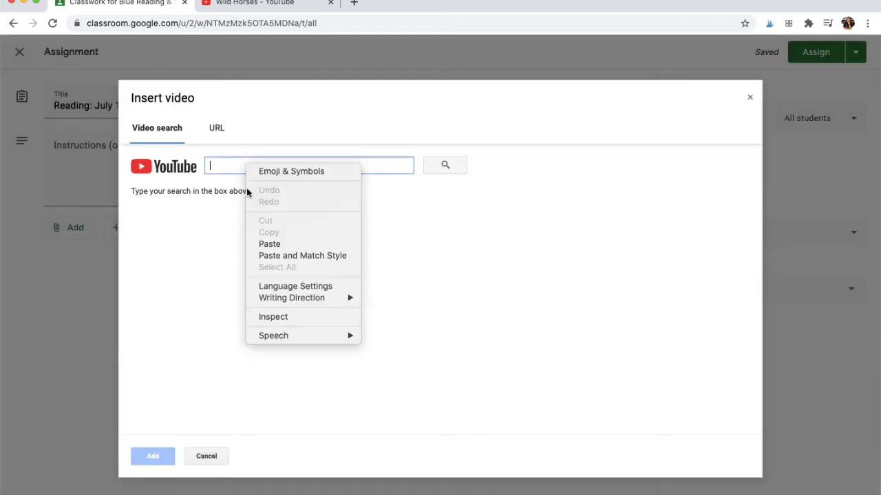
pyautogui.click(269, 243)
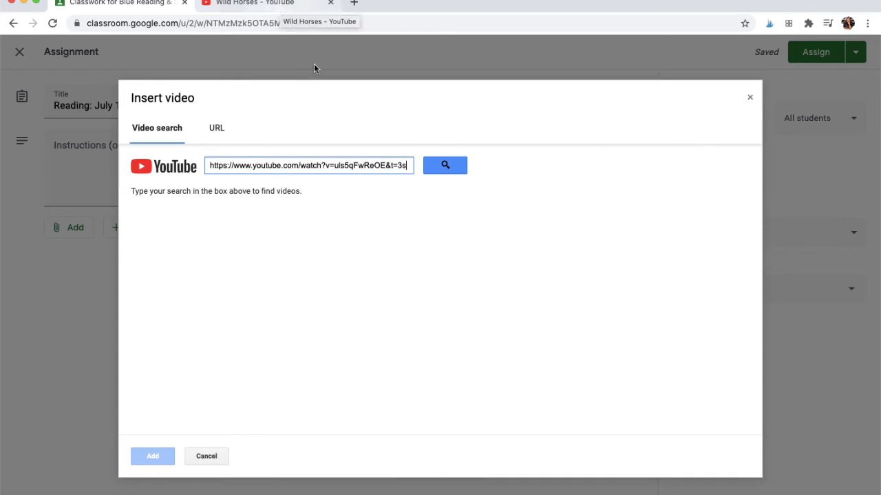
pyautogui.click(445, 165)
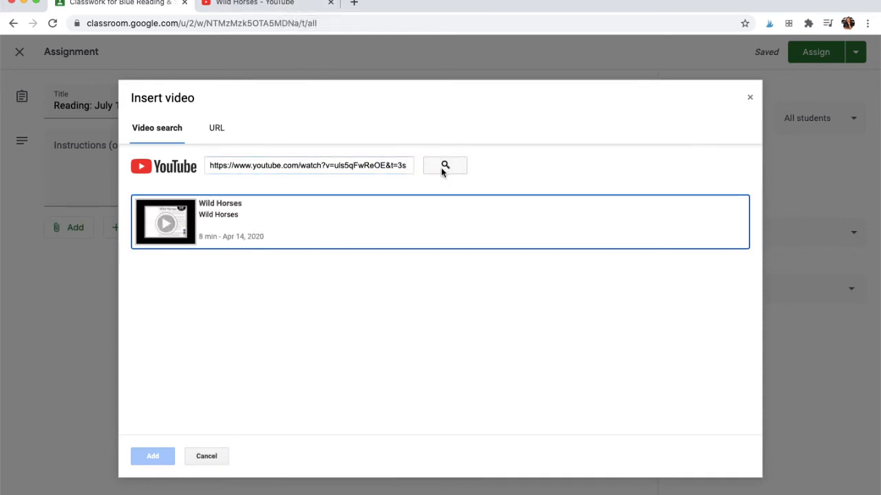
pyautogui.click(440, 222)
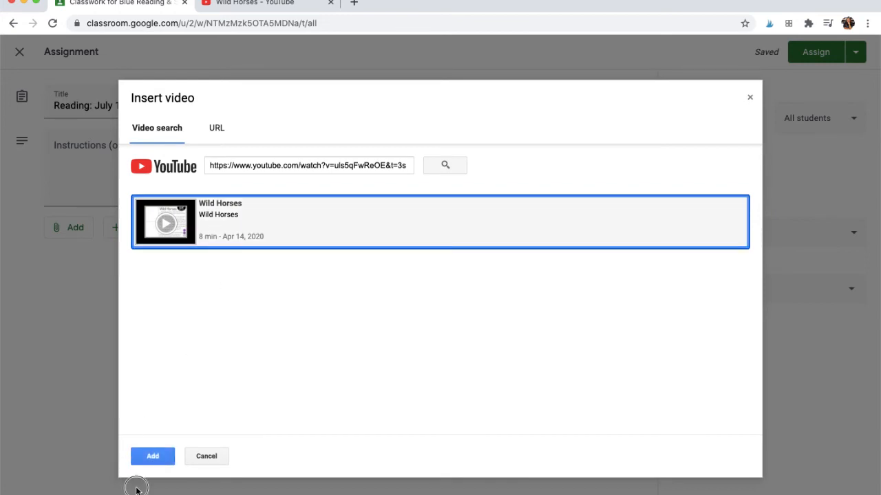
pyautogui.click(152, 456)
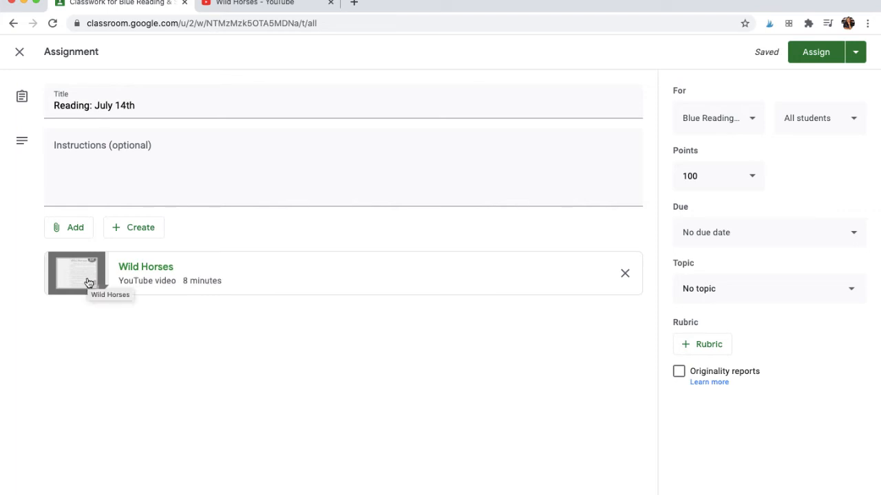
pyautogui.moveTo(486, 232)
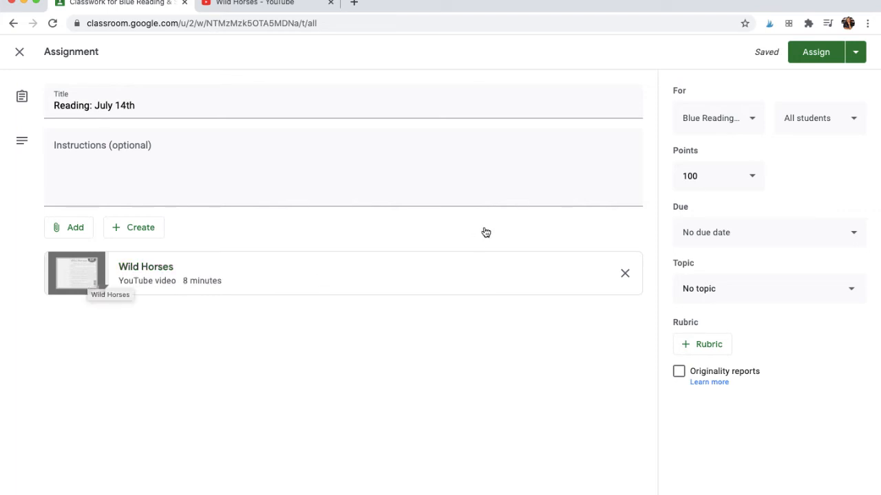
# Step: Change the assignment's point value from 100 to 10
pyautogui.click(709, 176)
pyautogui.write('10')
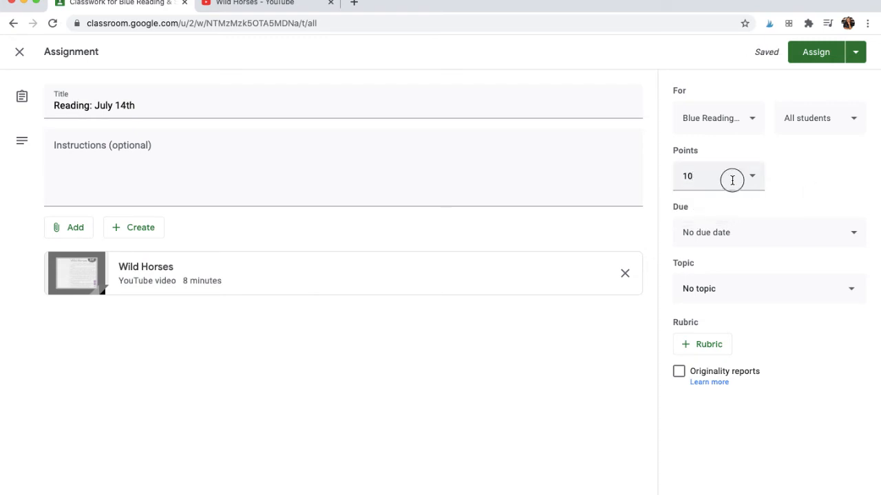
pyautogui.moveTo(805, 178)
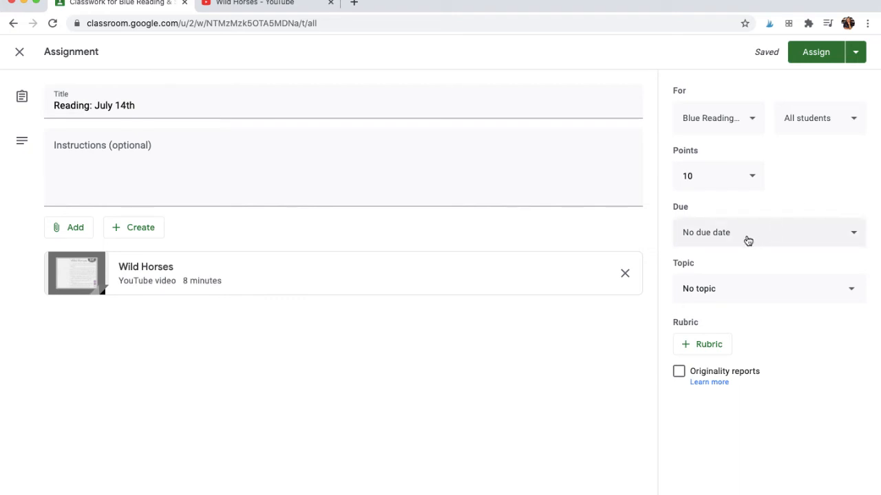
pyautogui.moveTo(753, 294)
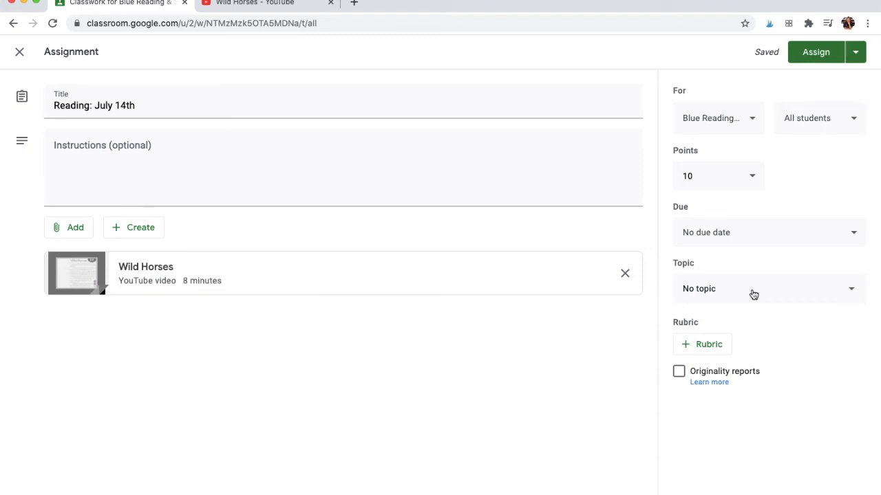
pyautogui.moveTo(853, 62)
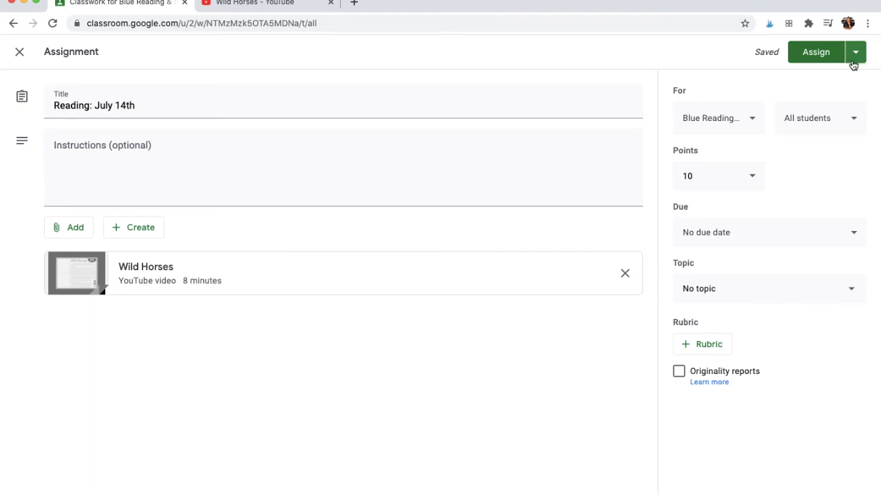
pyautogui.moveTo(865, 58)
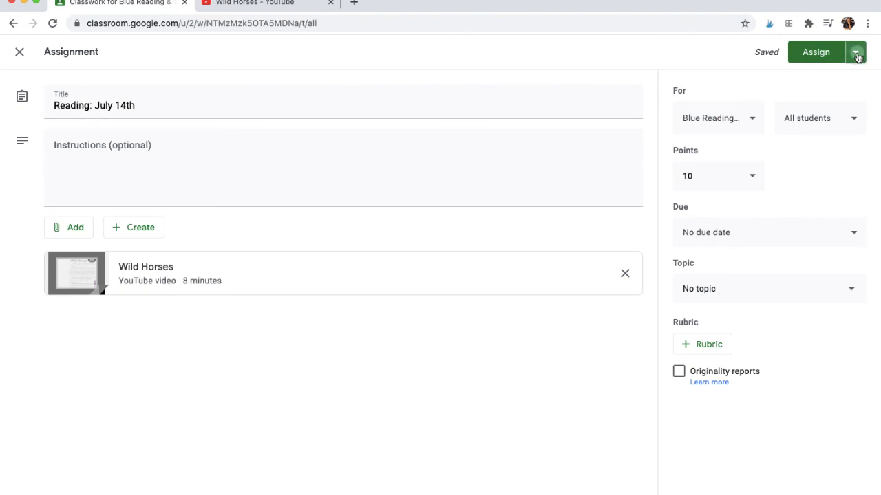
# Step: Schedule the assignment to post Jul 14, 2020 at 8:00 AM
pyautogui.click(857, 51)
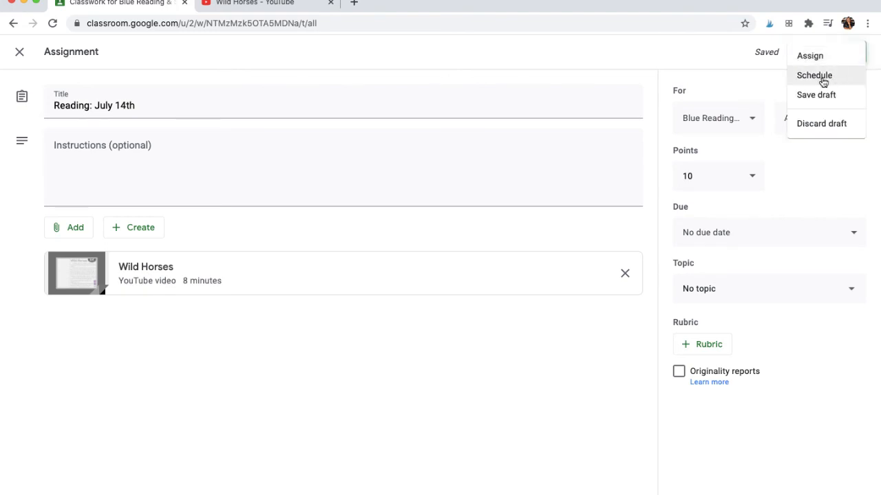
pyautogui.click(814, 75)
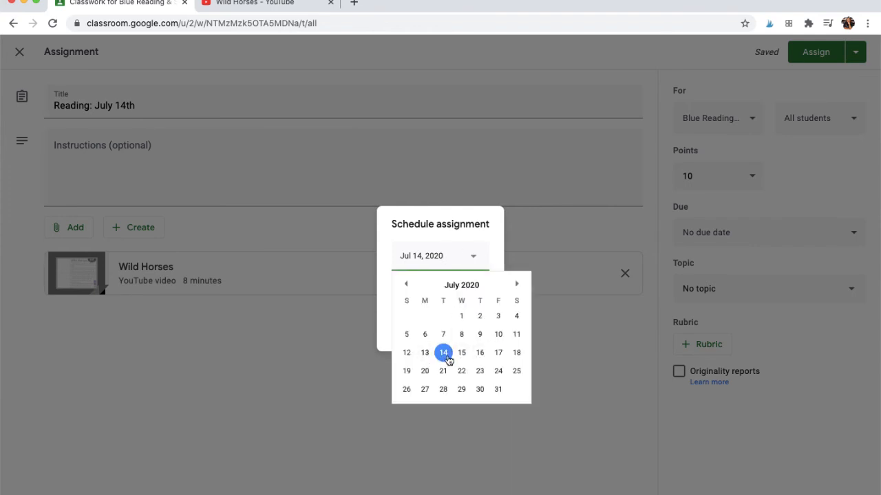
pyautogui.click(443, 352)
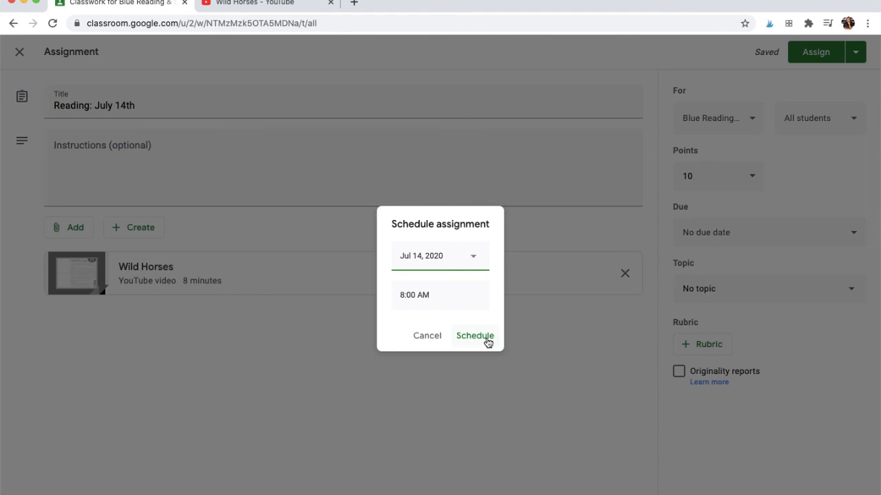
pyautogui.click(474, 335)
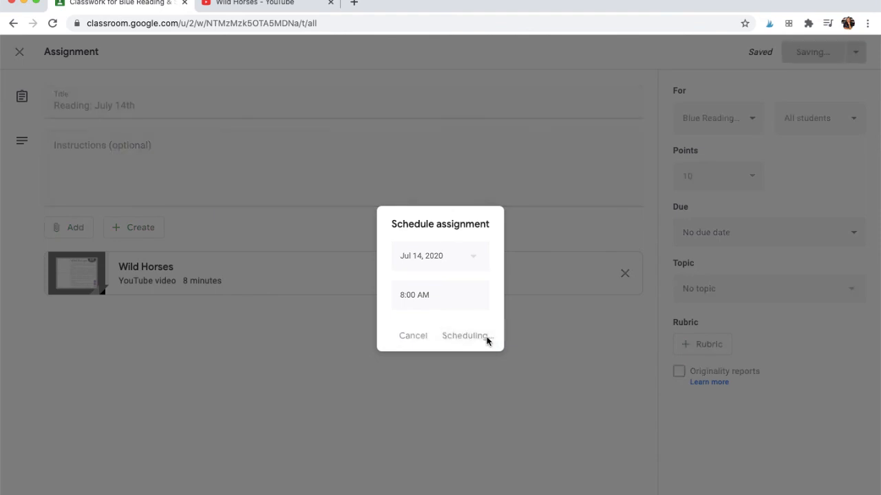
pyautogui.click(465, 336)
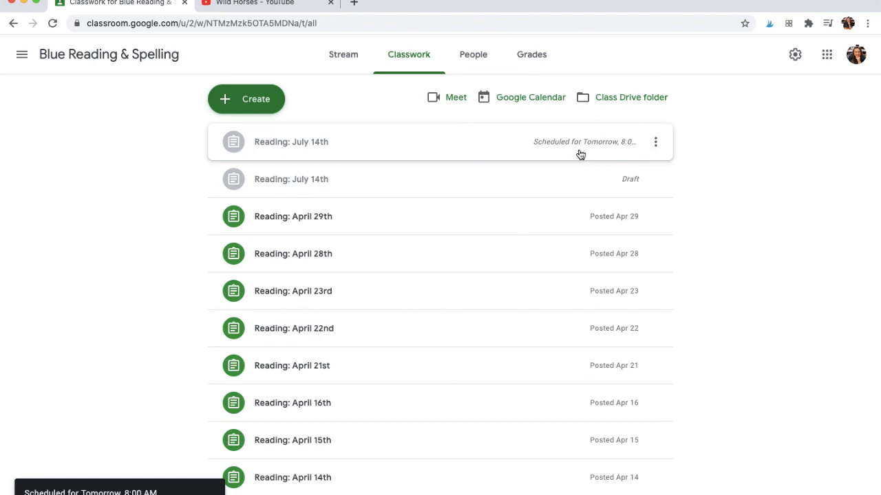
pyautogui.moveTo(631, 150)
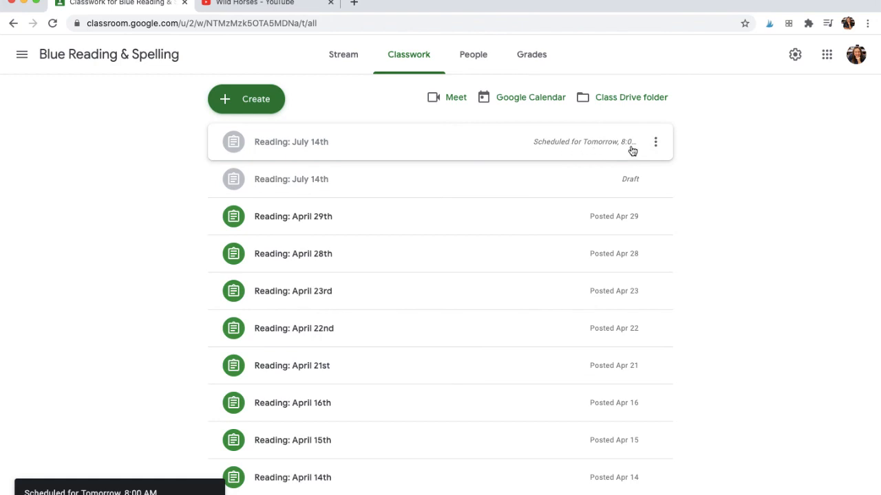